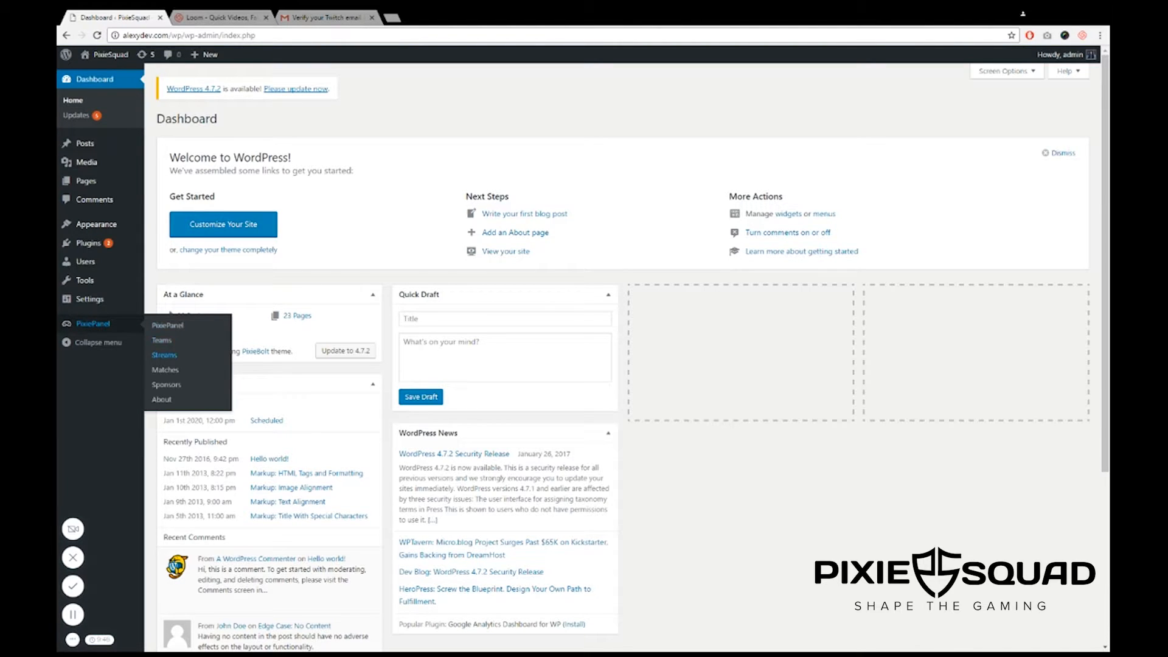
# - Show the PixiePanel Streams Twitch integration page with its empty Client ID field
pyautogui.click(165, 354)
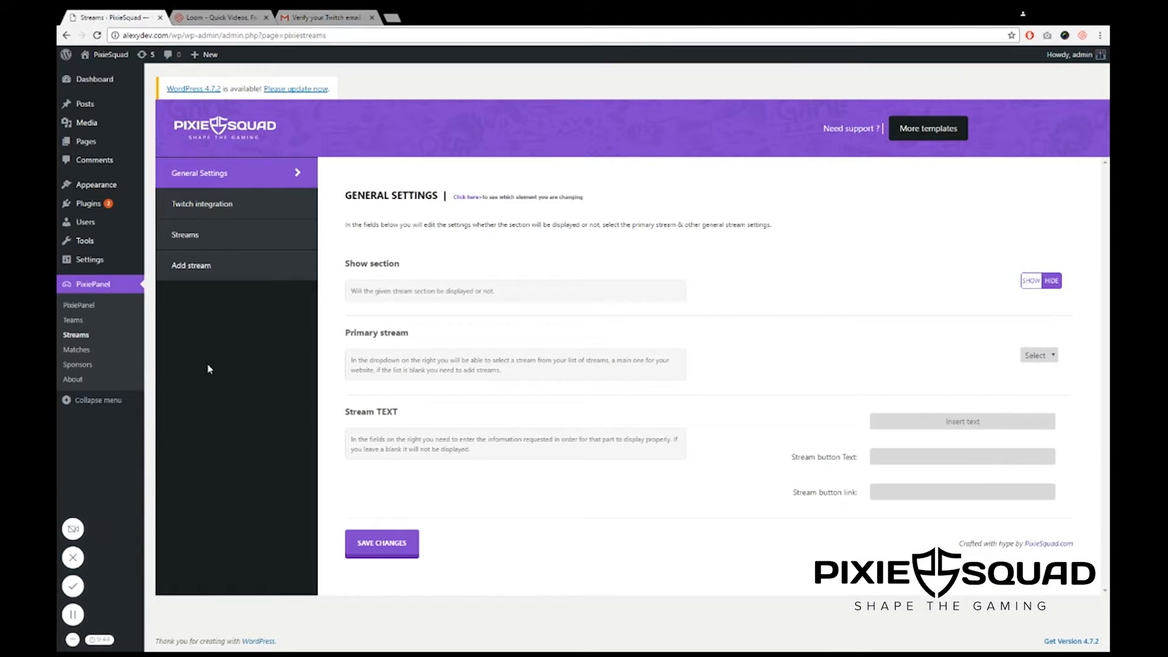
pyautogui.click(201, 203)
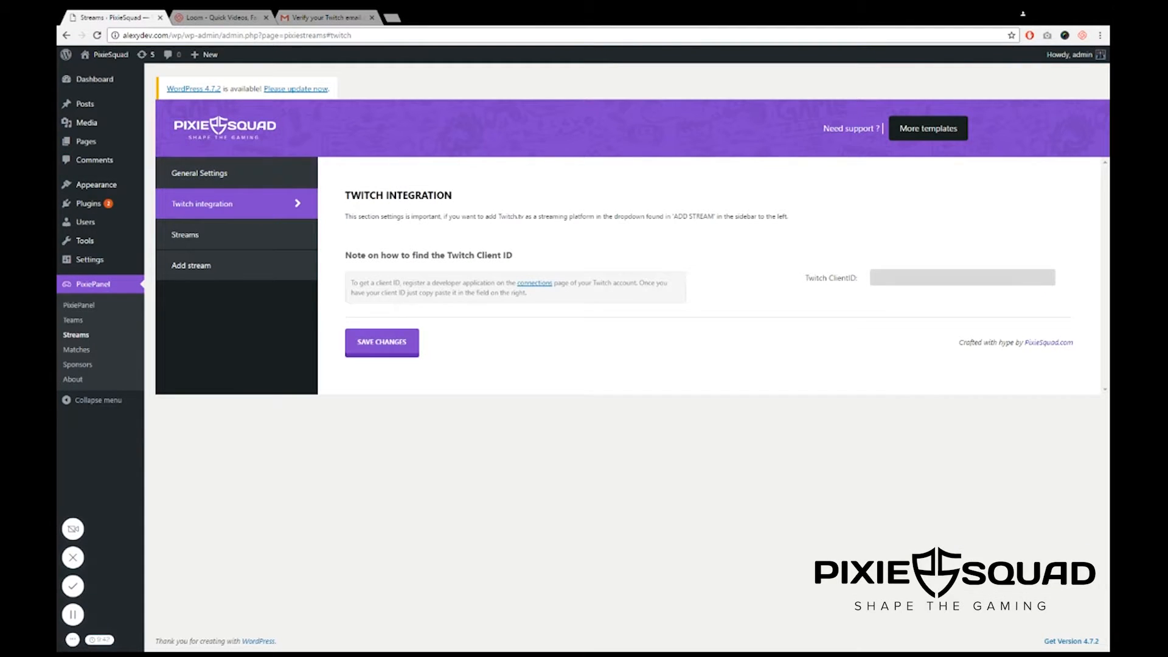
pyautogui.moveTo(882, 303)
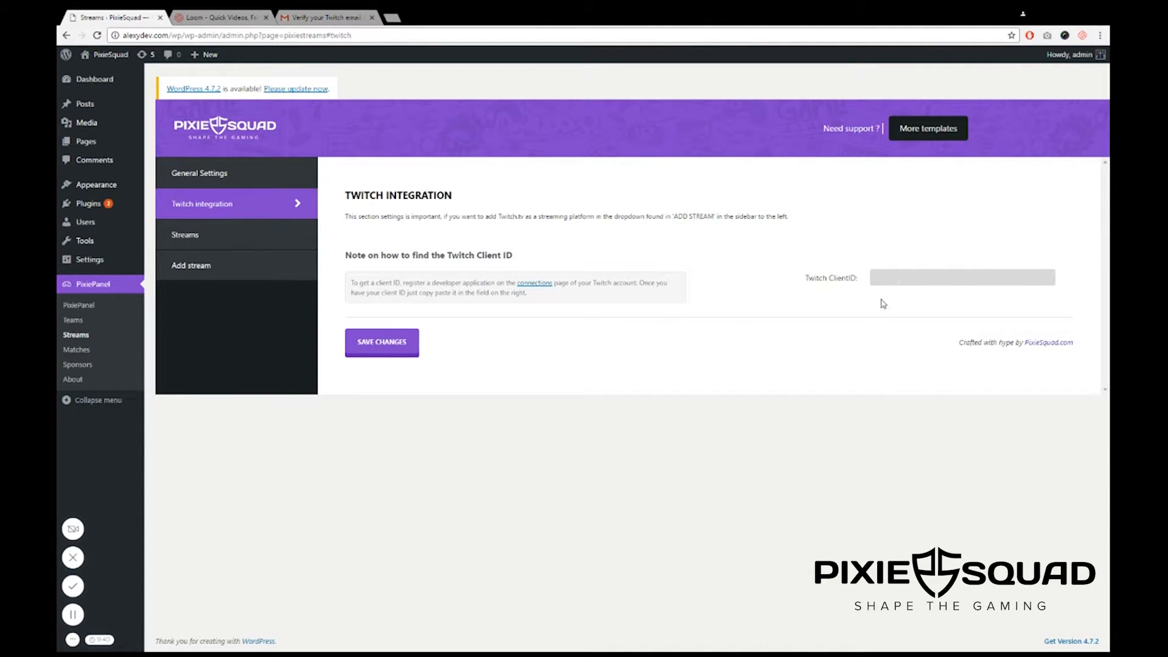
pyautogui.moveTo(493, 281)
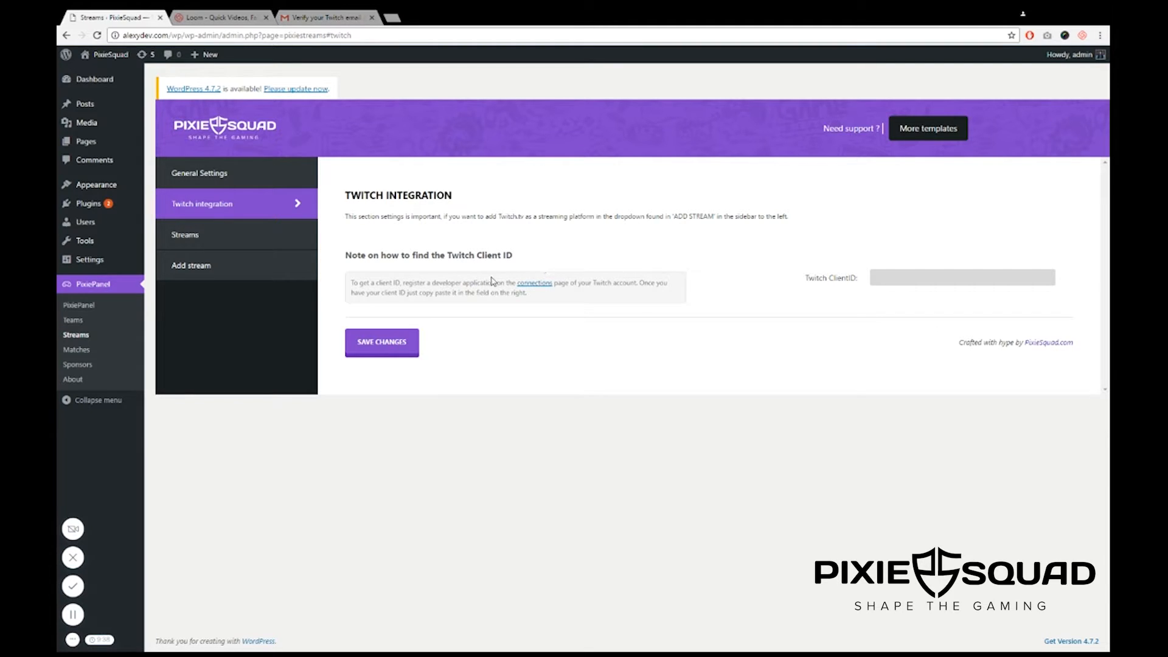
# - Reach the Developer Applications section of Twitch Settings > Connections
pyautogui.click(534, 282)
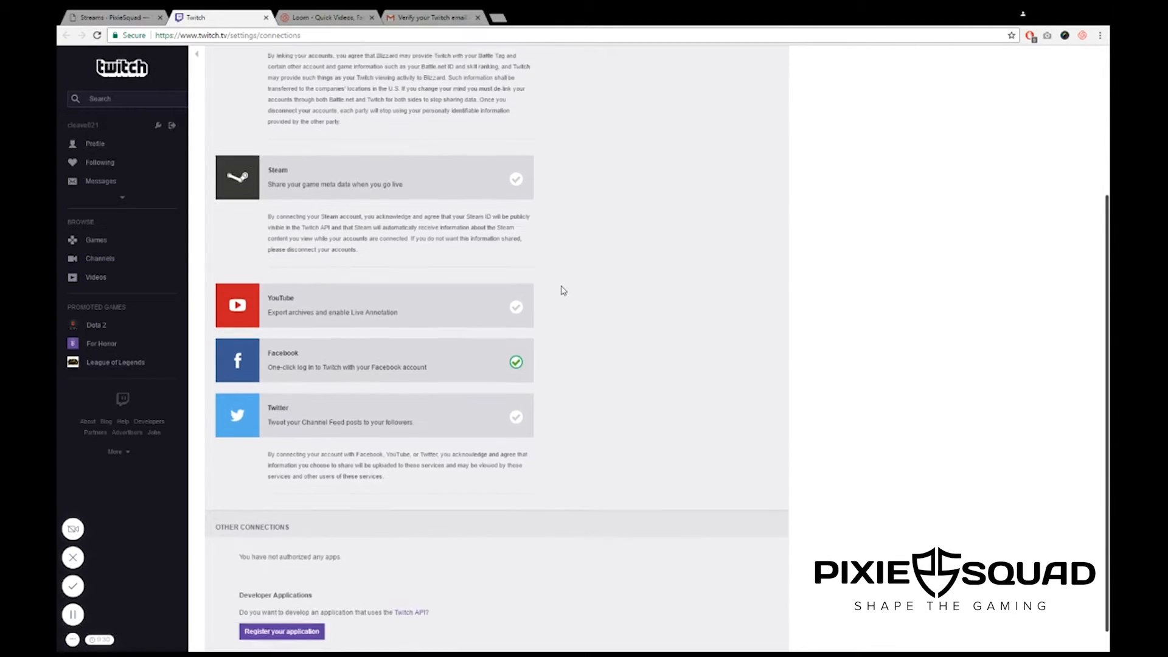
pyautogui.scroll(-3)
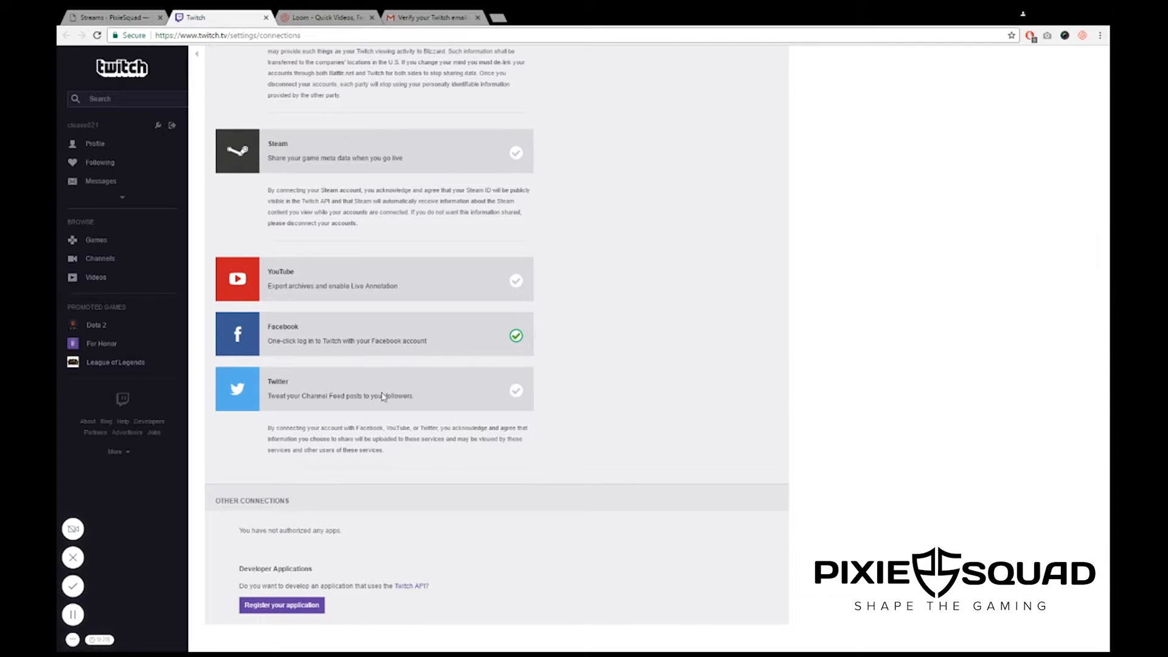
pyautogui.moveTo(260, 573)
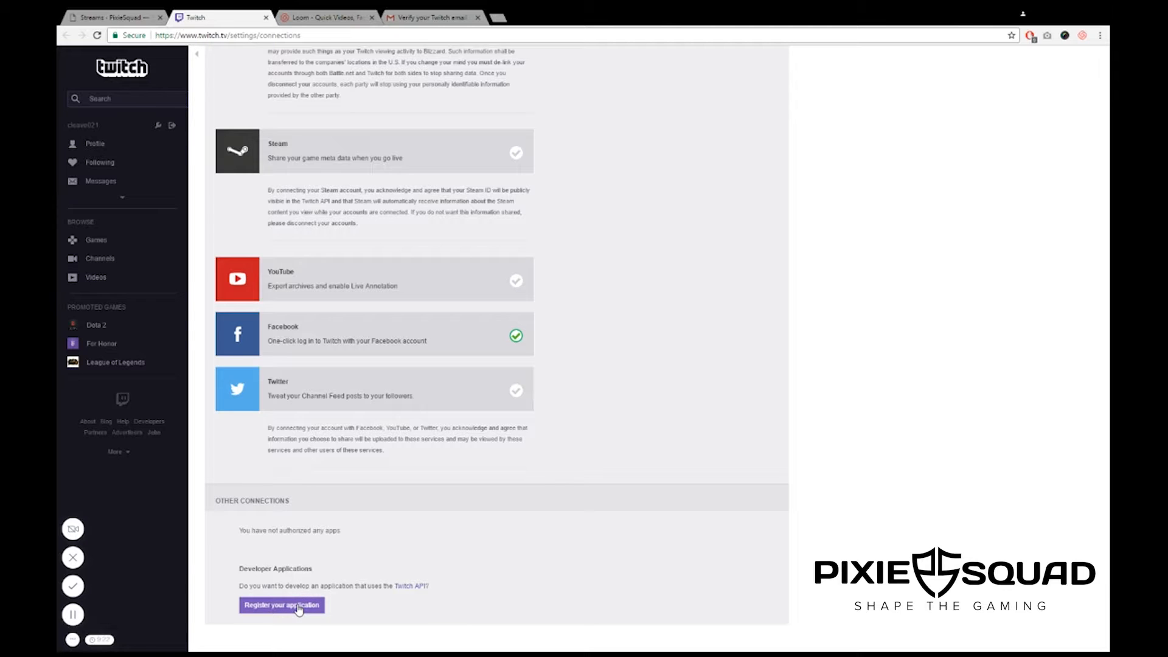
# - Start a new Twitch app named 'PixieSquad.com Website' and begin its http redirect URI
pyautogui.click(281, 604)
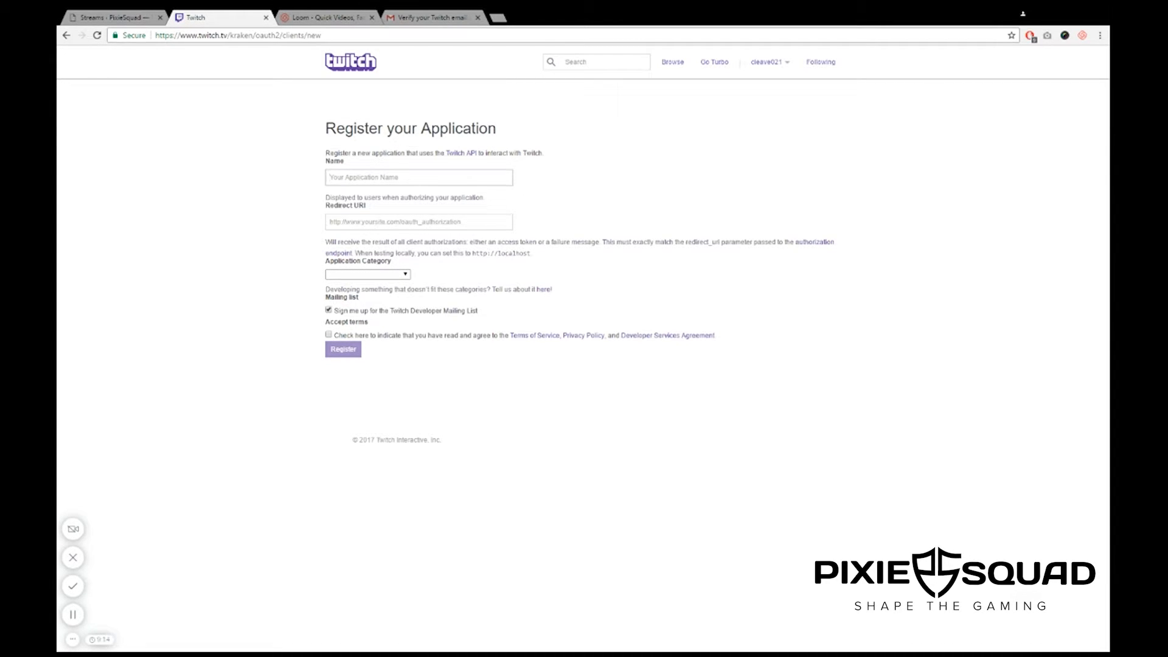
pyautogui.write('PixieSquad.com')
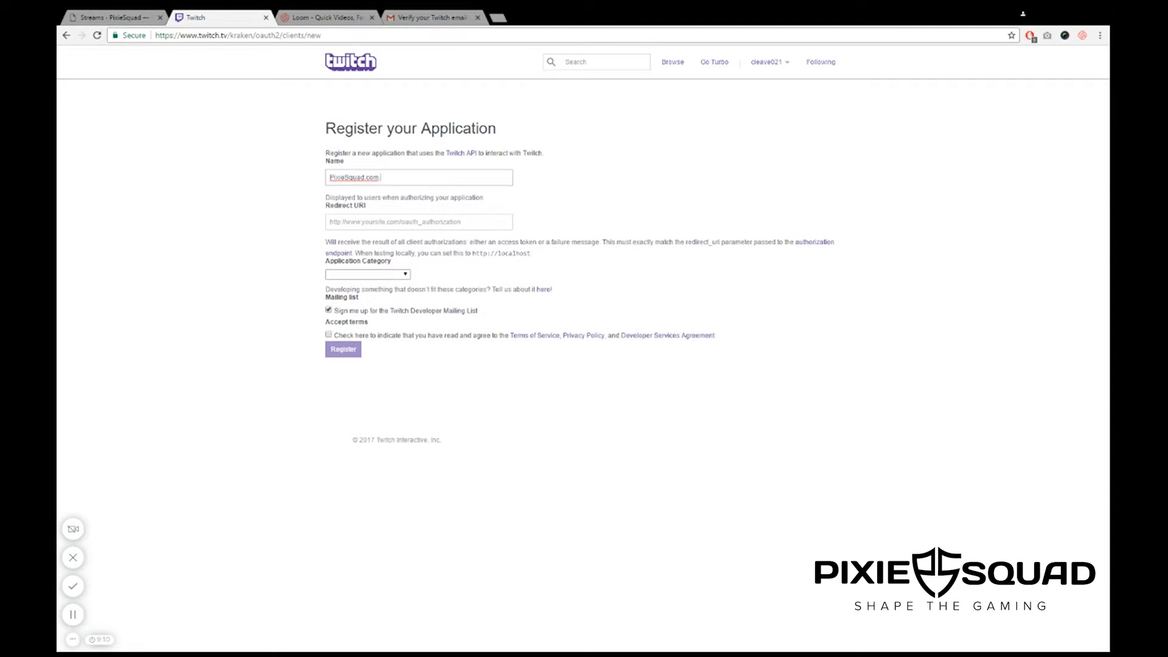
pyautogui.write('Website')
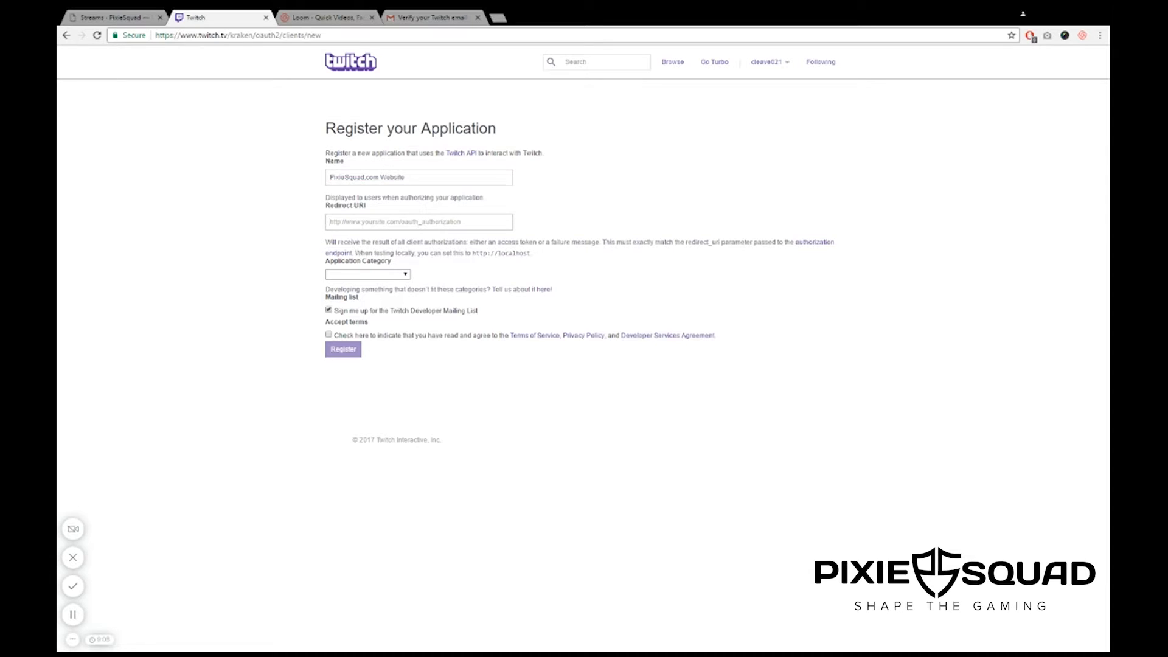
pyautogui.write('http://yourwebsitename.com')
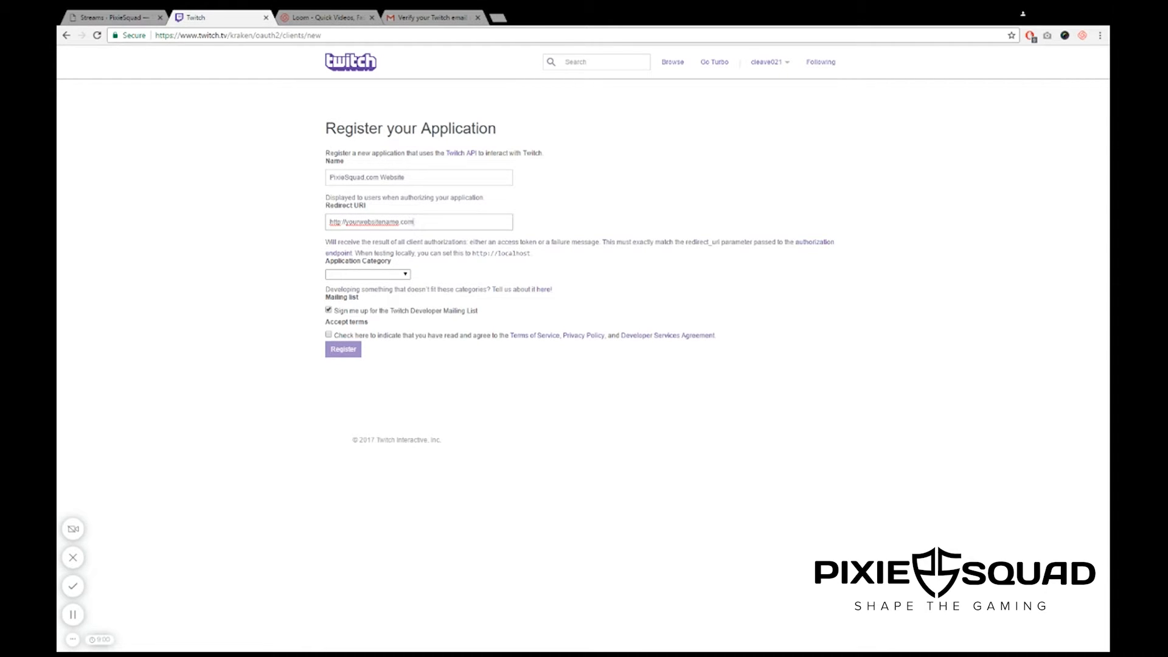
# - Register the app under the Website Integration category so Twitch generates its Client ID
pyautogui.click(366, 274)
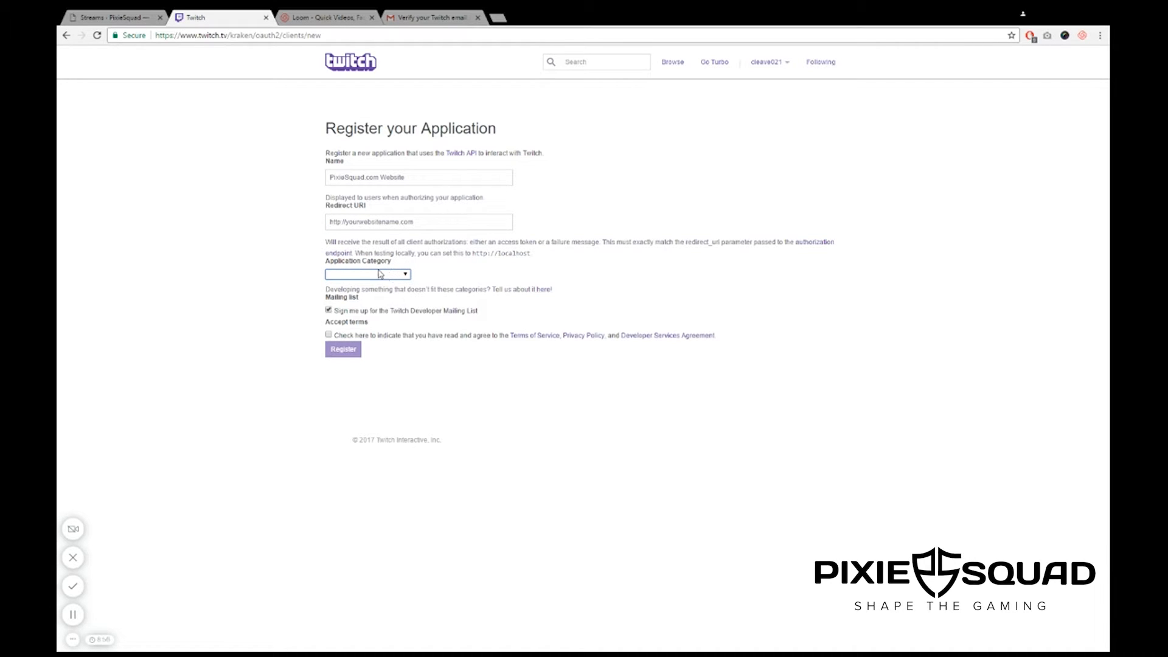
pyautogui.click(366, 274)
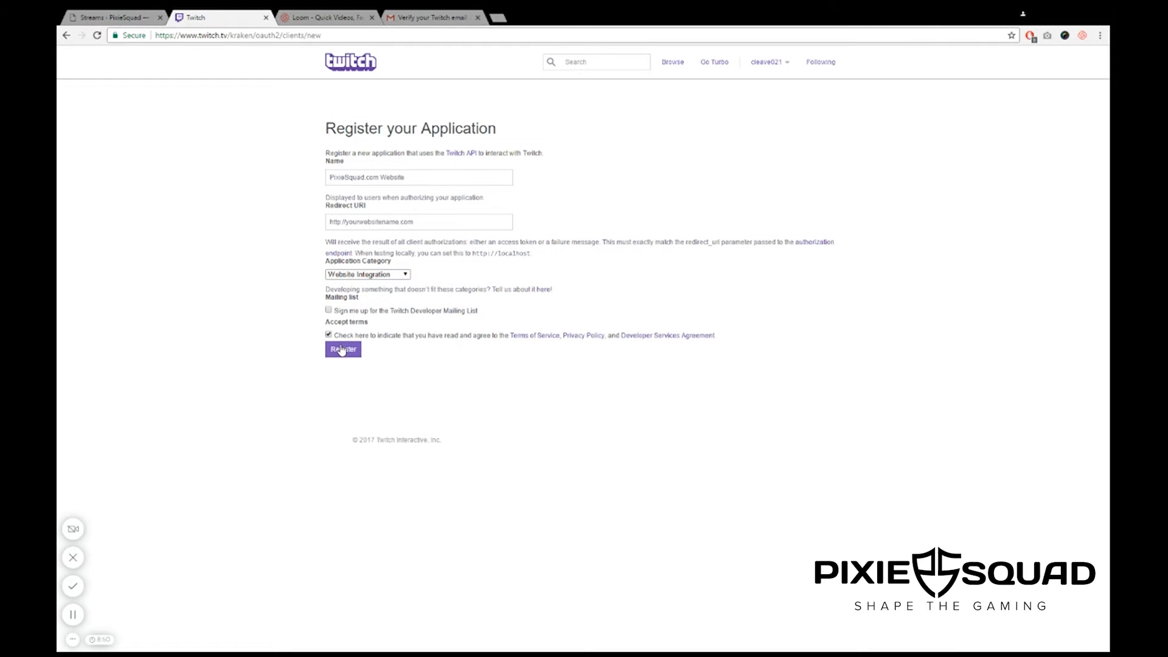
pyautogui.click(343, 350)
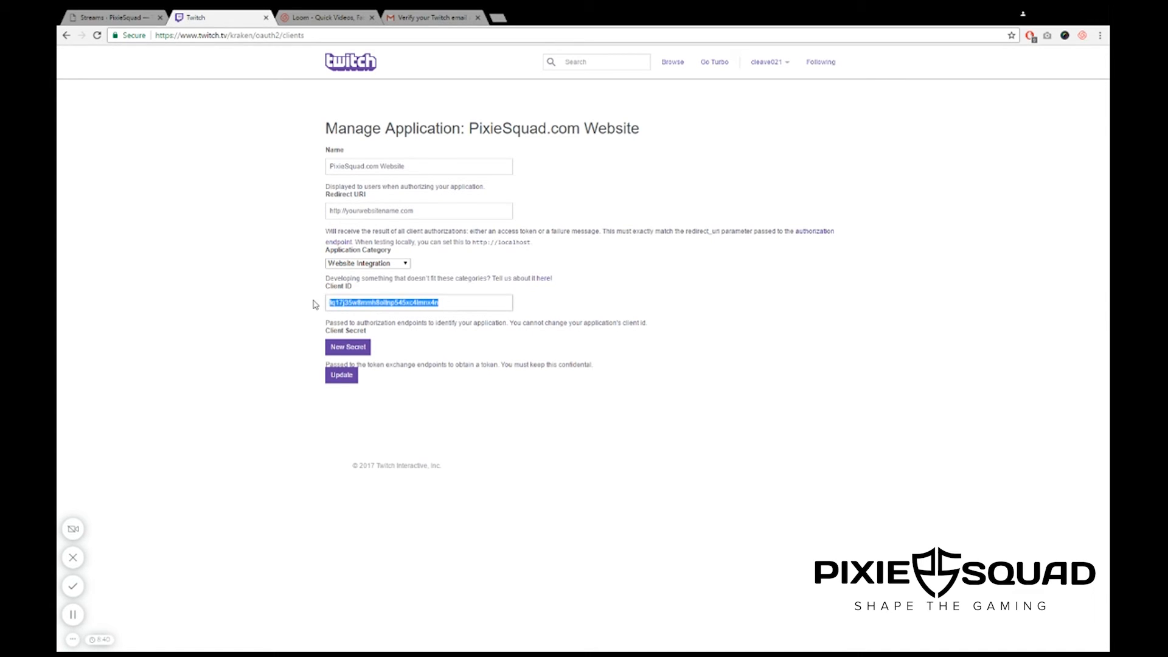
# - Paste the Client ID into the WordPress Twitch ClientID field and save the changes
pyautogui.click(112, 17)
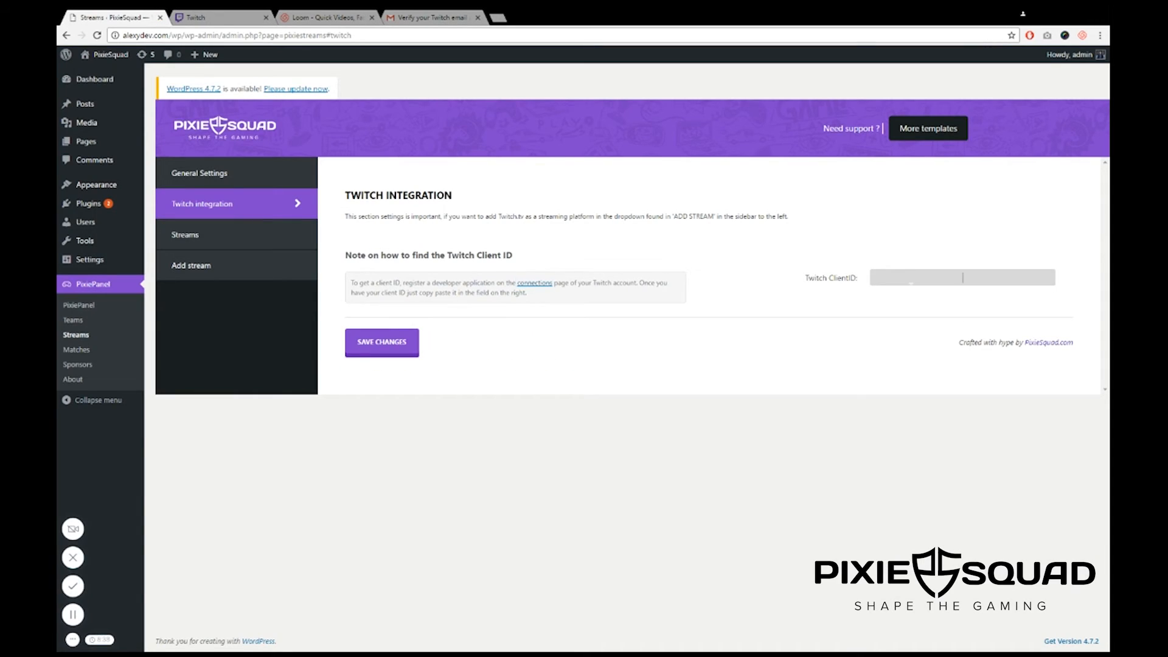
pyautogui.click(380, 344)
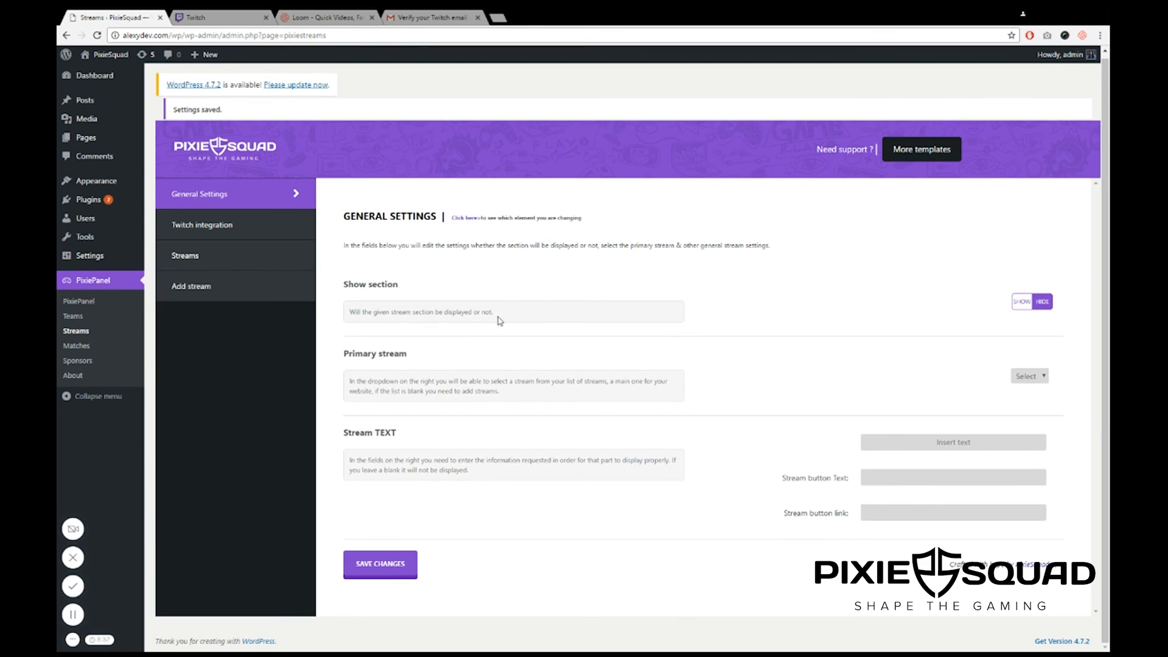
pyautogui.moveTo(186, 512)
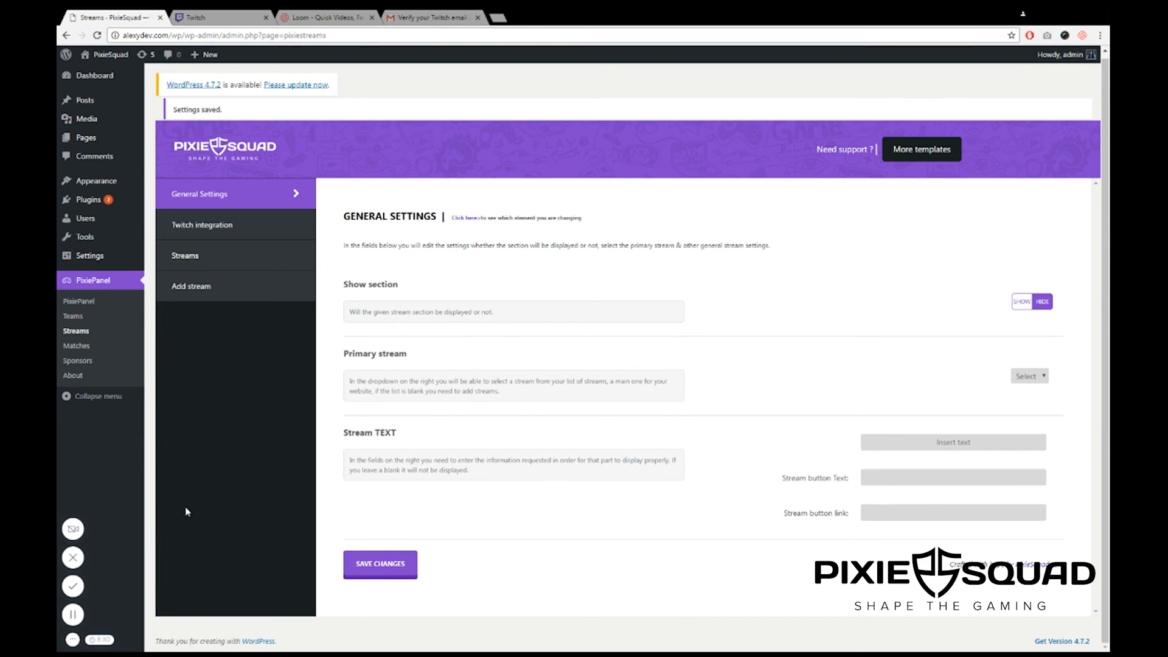